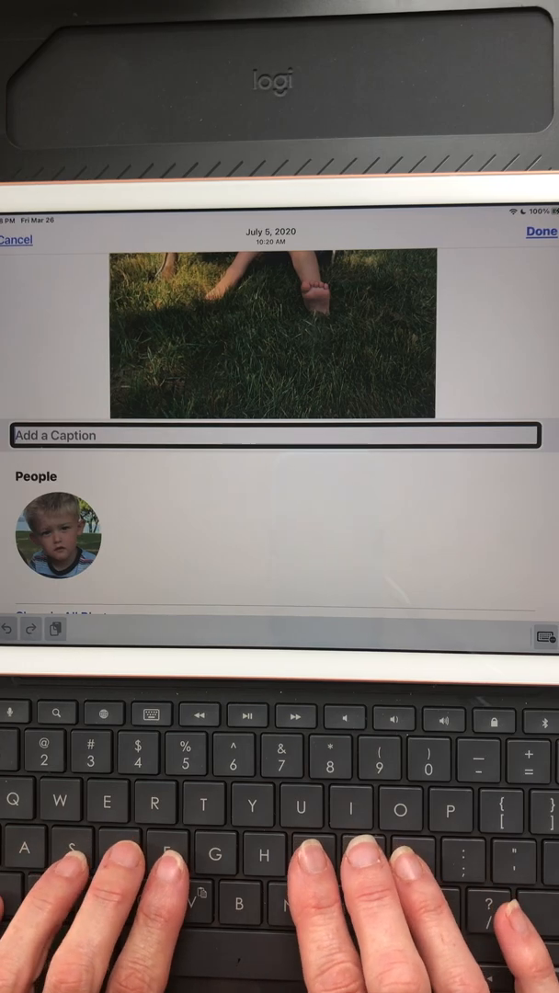
# Step: Enter the caption 'Hunter and Lola sitting on the grass between two small American flags.', fixing a typo after 'and'
pyautogui.write('Hunter')
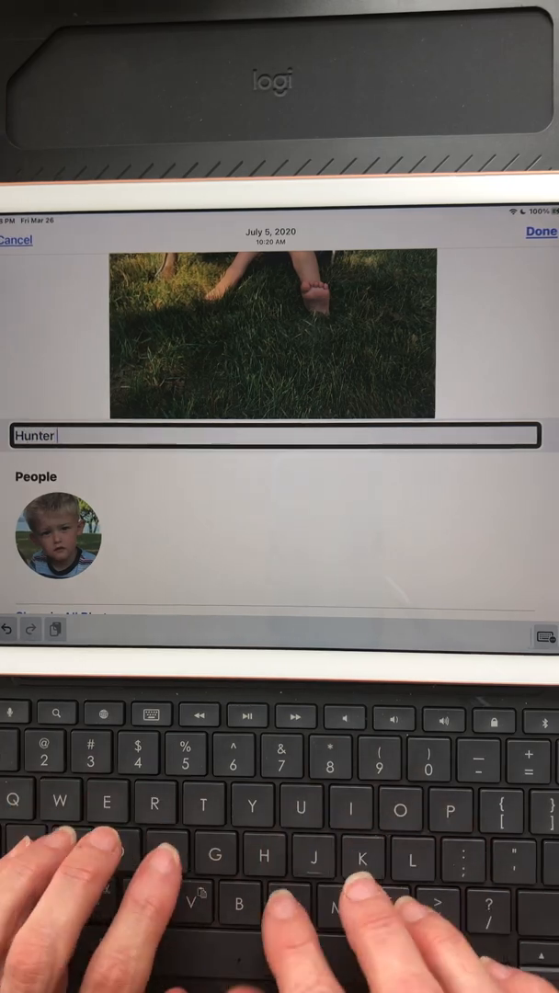
pyautogui.write('and ol')
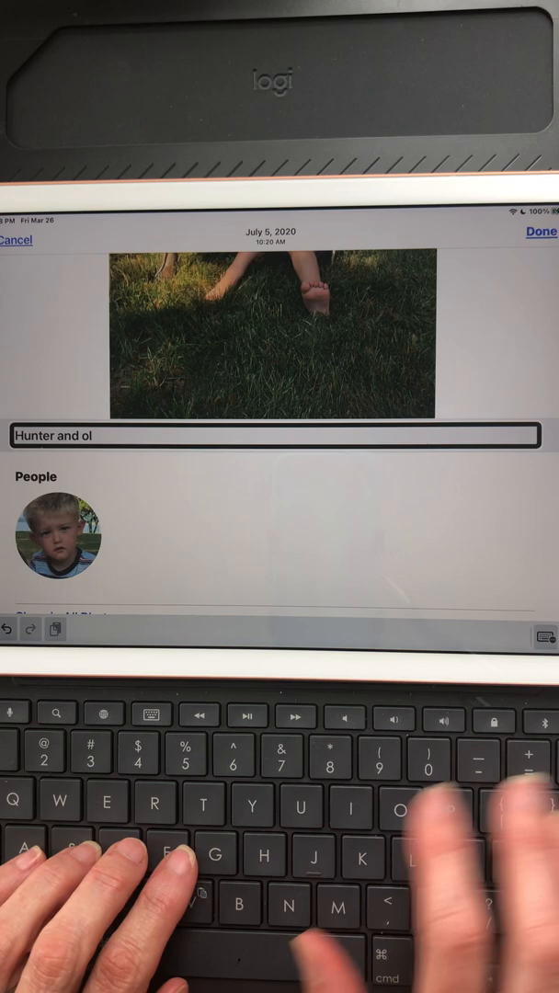
pyautogui.press('backspace')
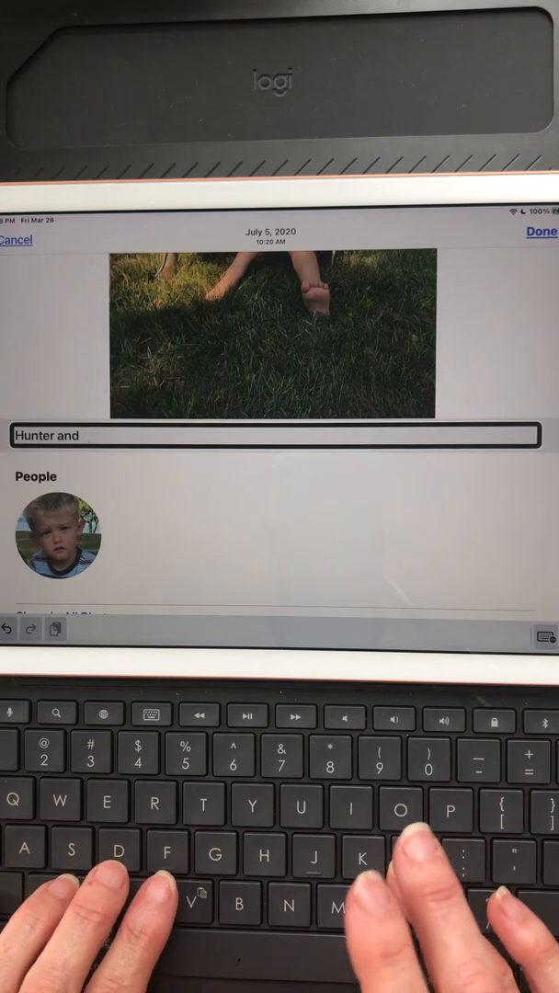
pyautogui.write('Lola')
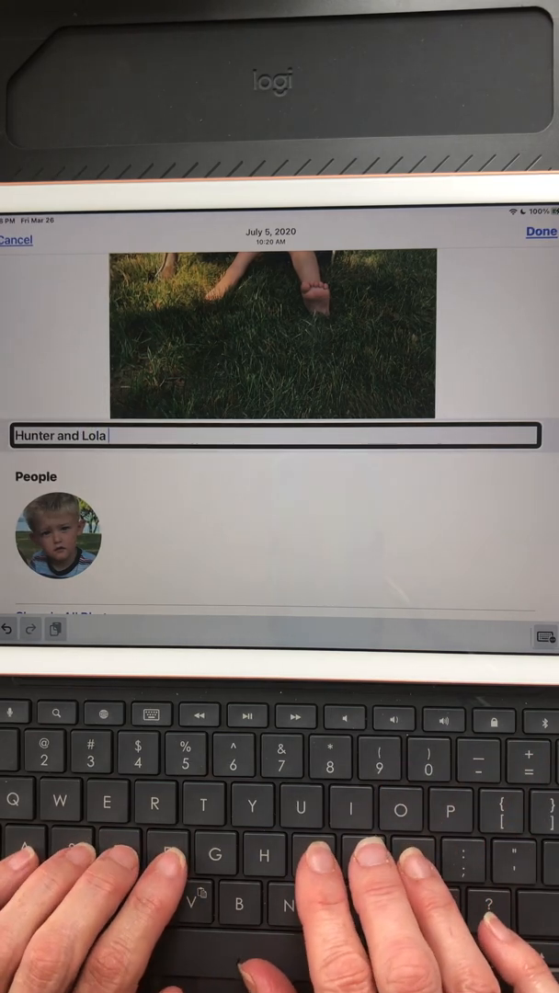
pyautogui.write('sitting o')
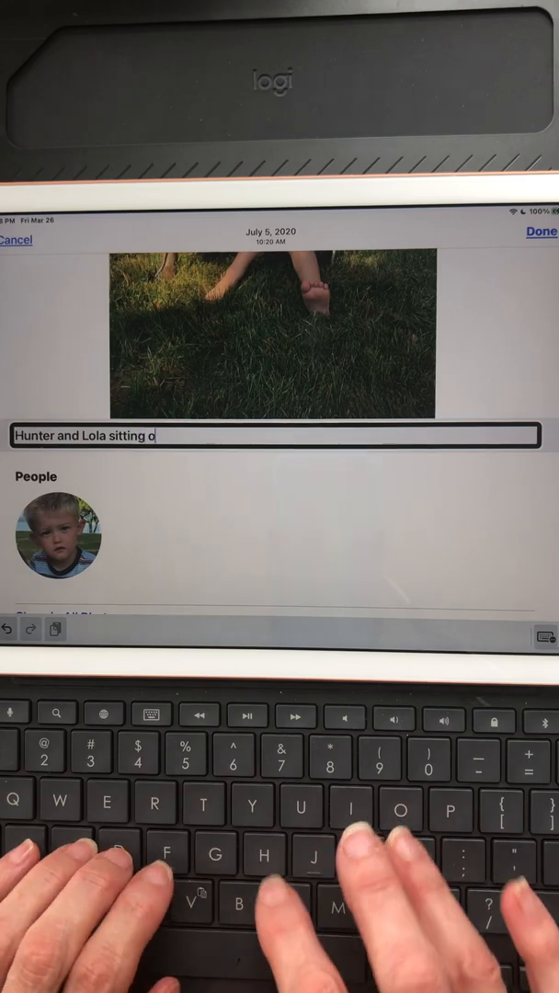
pyautogui.write('n the grass')
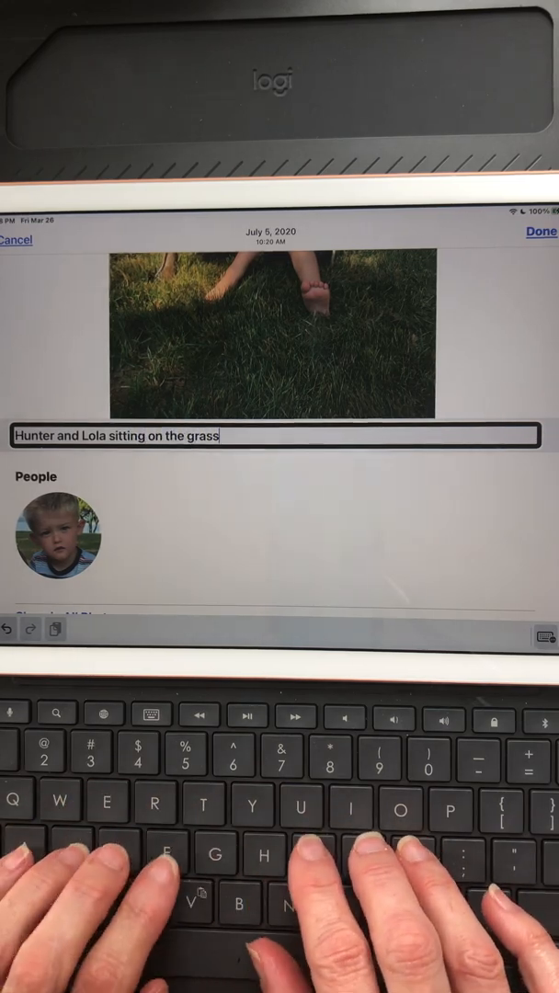
pyautogui.write('betwee')
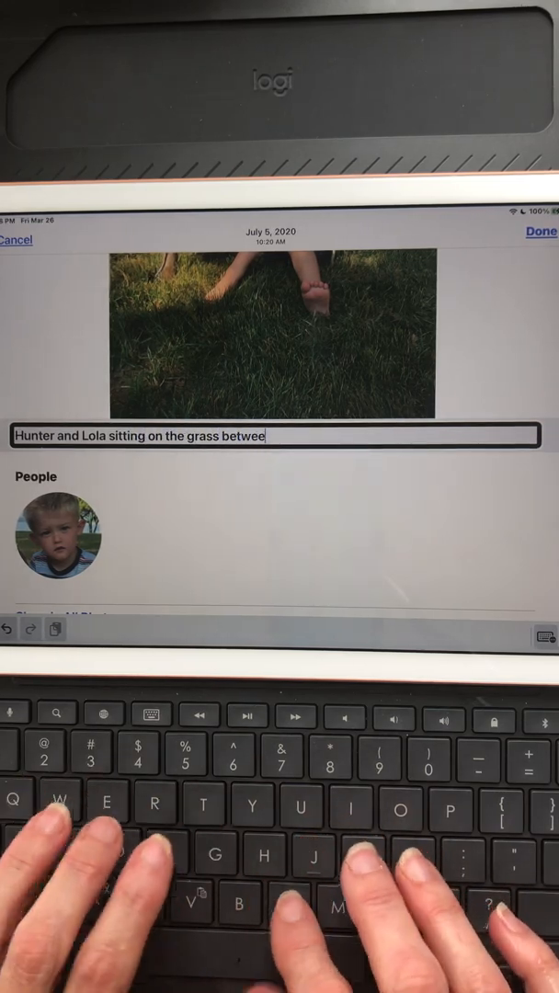
pyautogui.write('two small American')
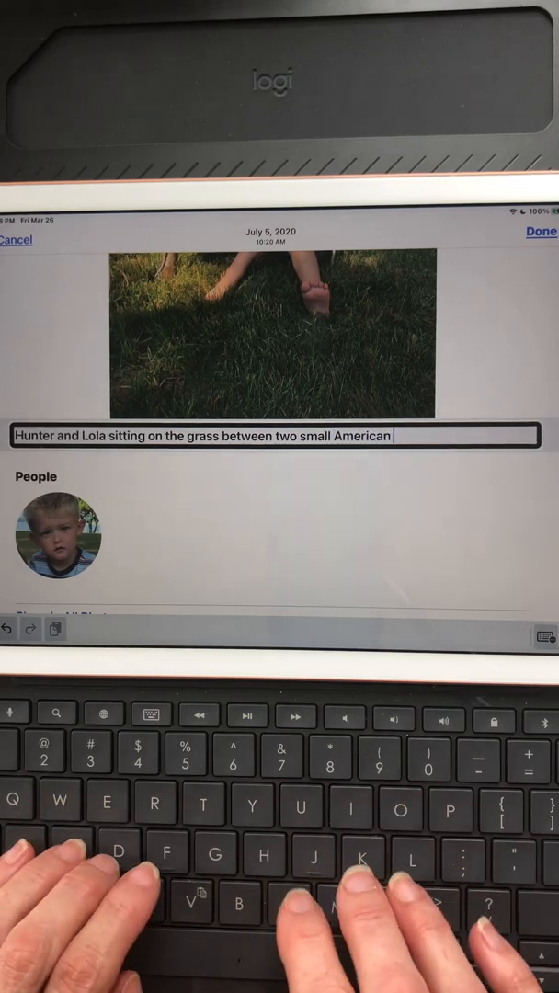
pyautogui.write('flags.')
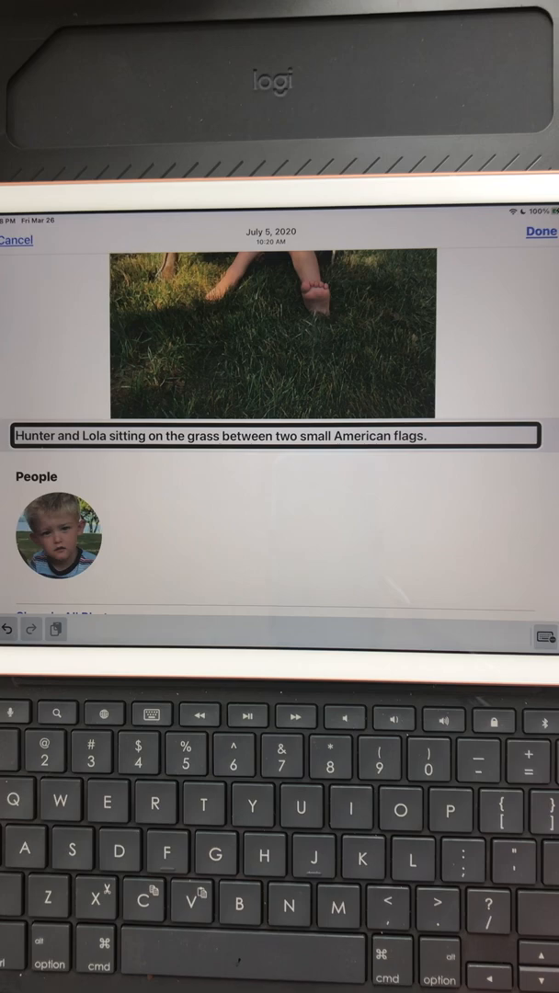